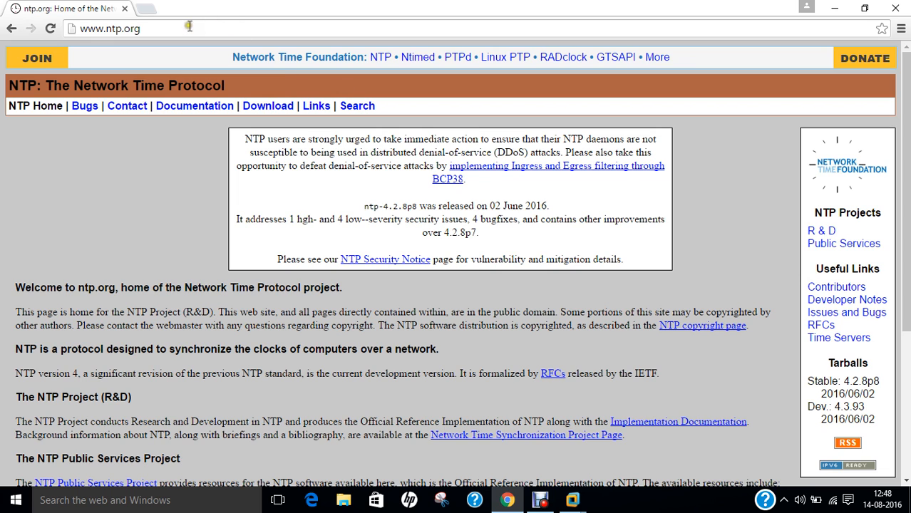
mouse_move(211, 43)
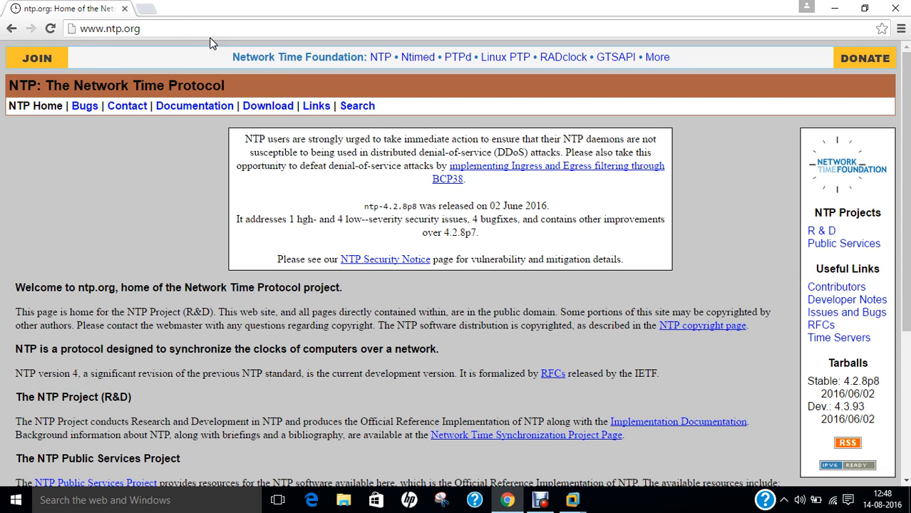
mouse_move(191, 231)
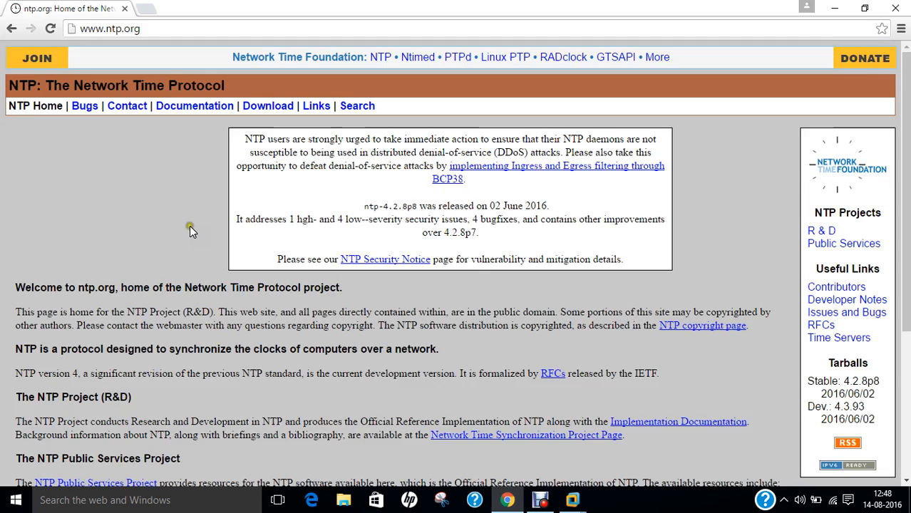
Run apt-get update to refresh the package lists, then select the syslog path in the notes.
scroll(down, 3)
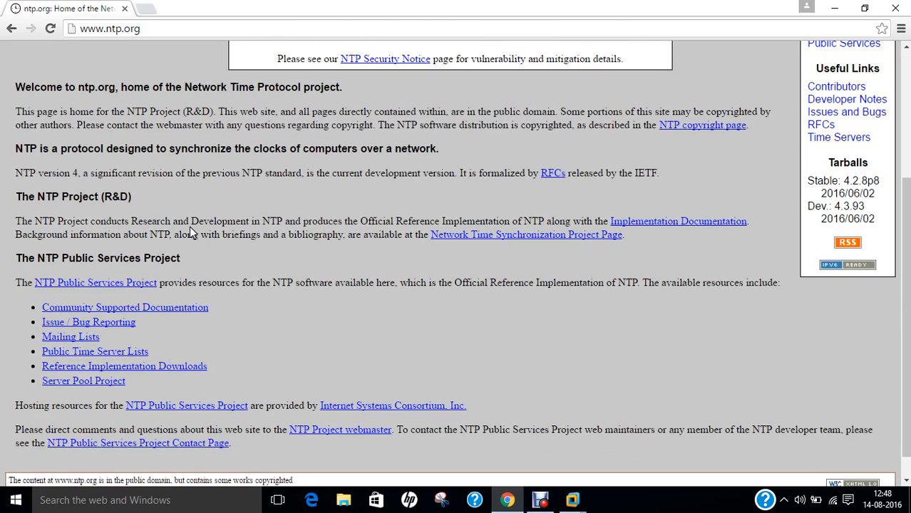
scroll(up, 3)
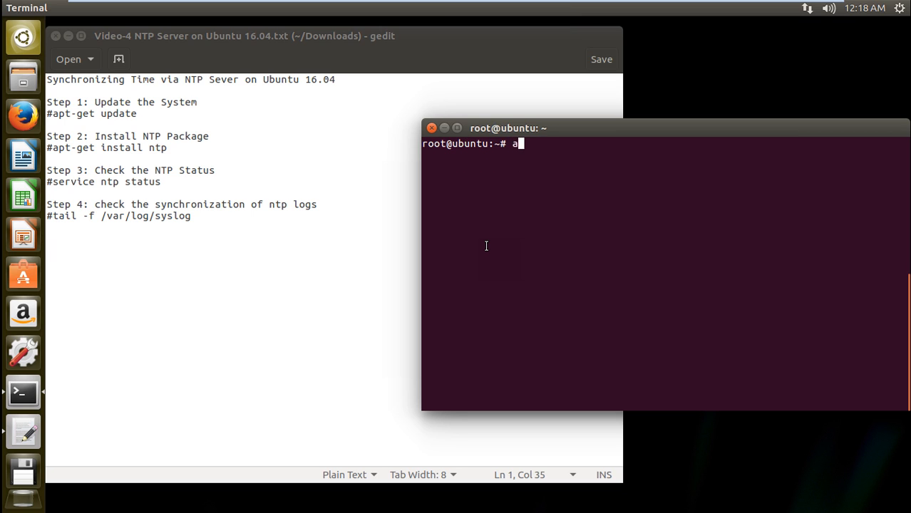
text(pt-get updat)
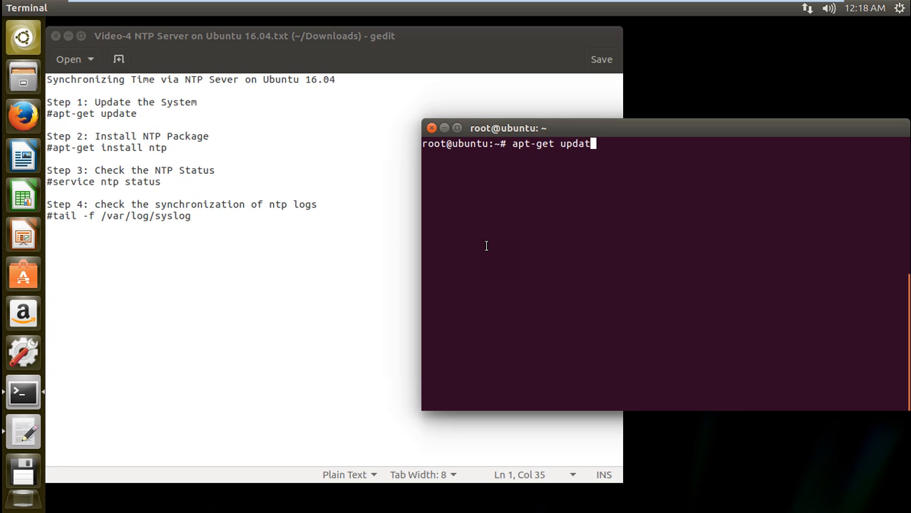
key(Return)
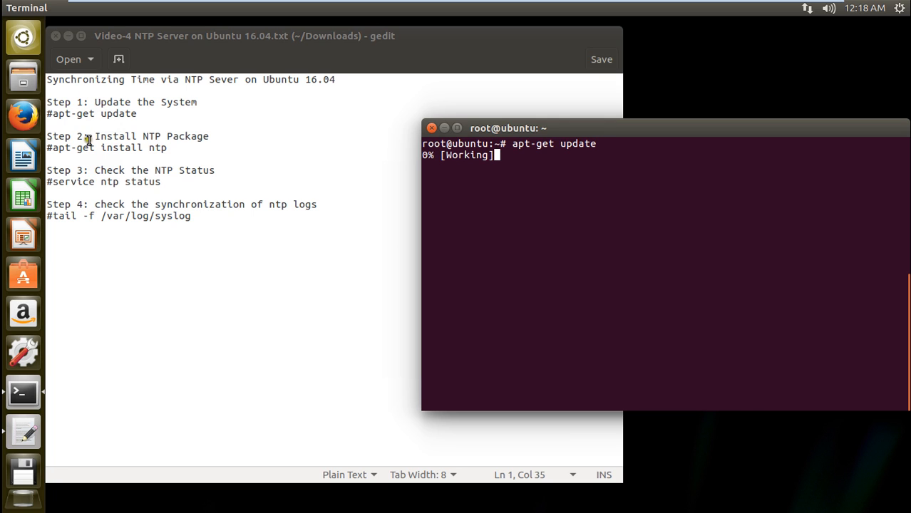
mouse_move(77, 147)
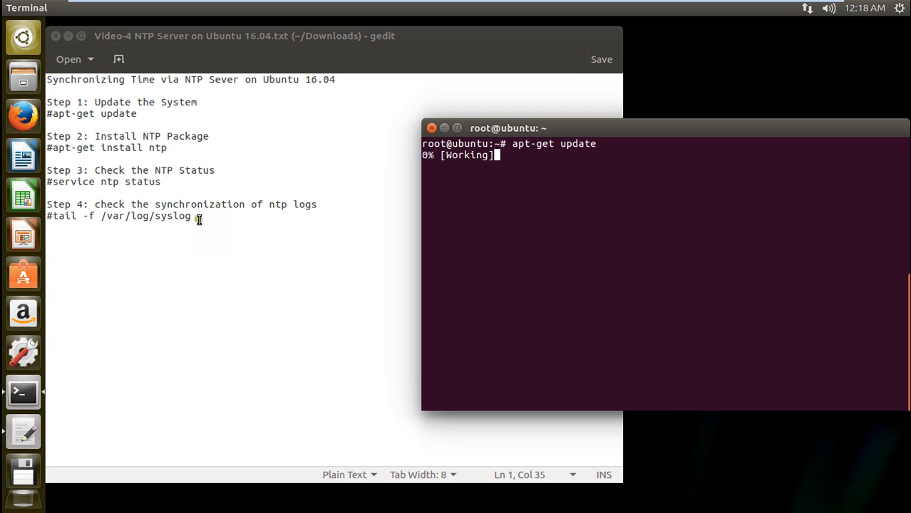
mouse_move(104, 217)
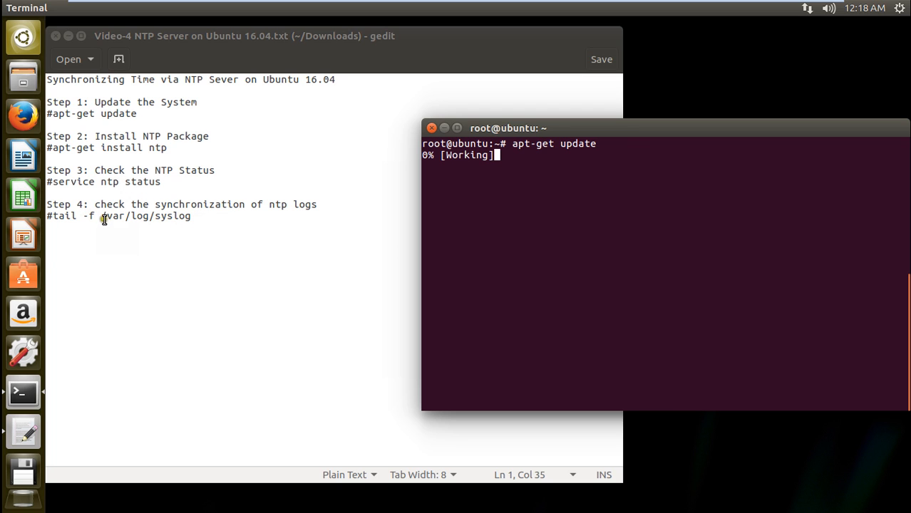
double_click(147, 217)
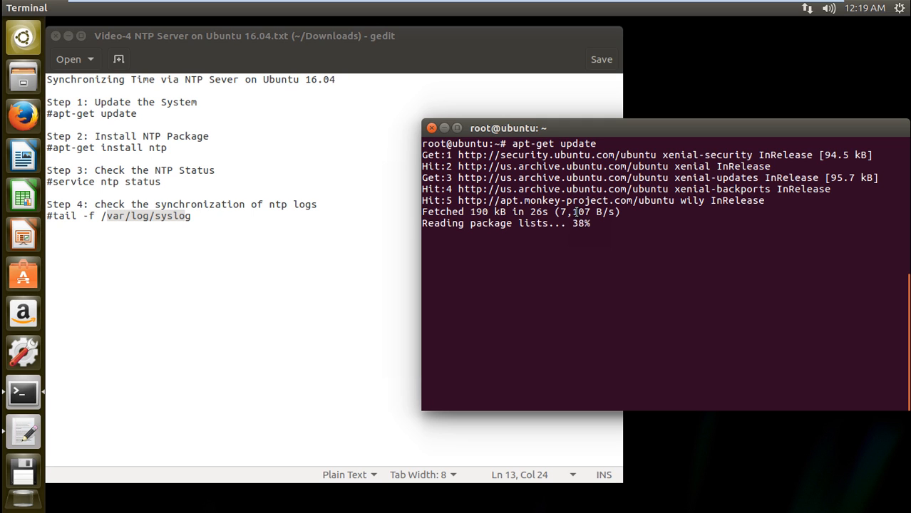
Clear the screen and run apt-get install ntp, answering y so ntp and libopts25 install.
text(cle)
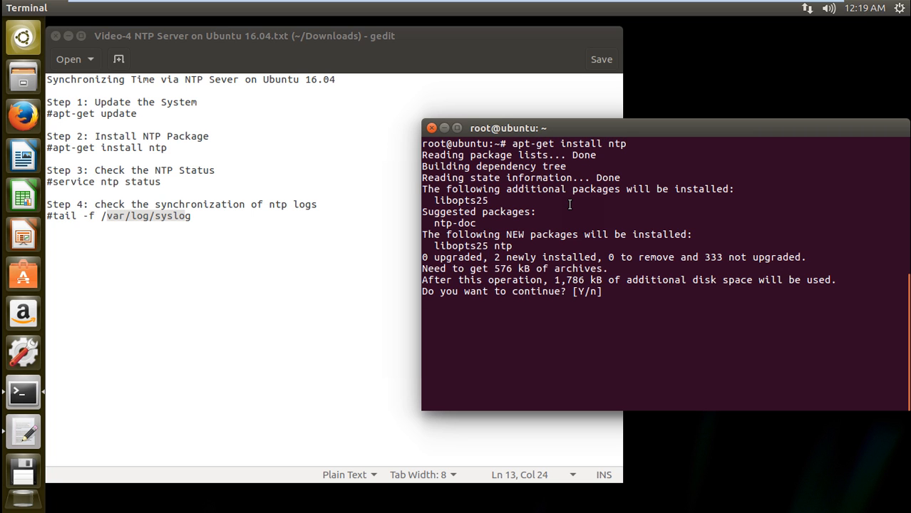
text(y)
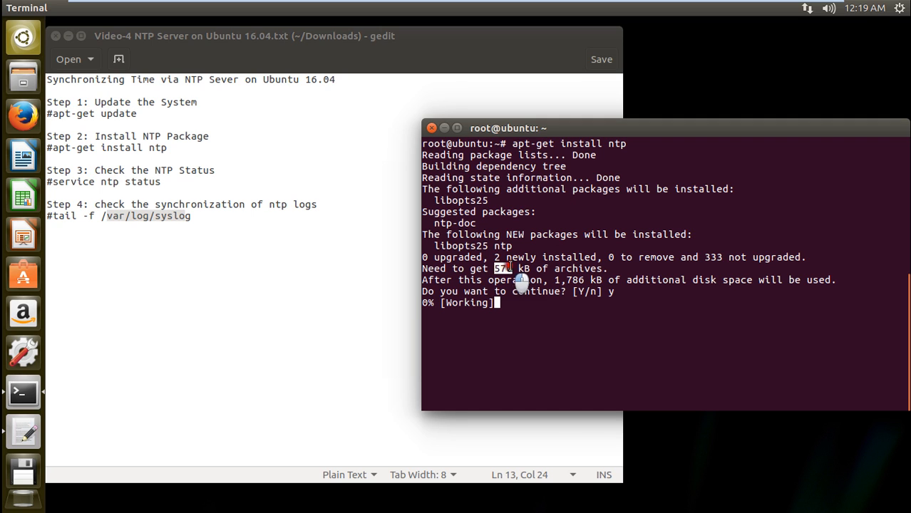
mouse_move(541, 312)
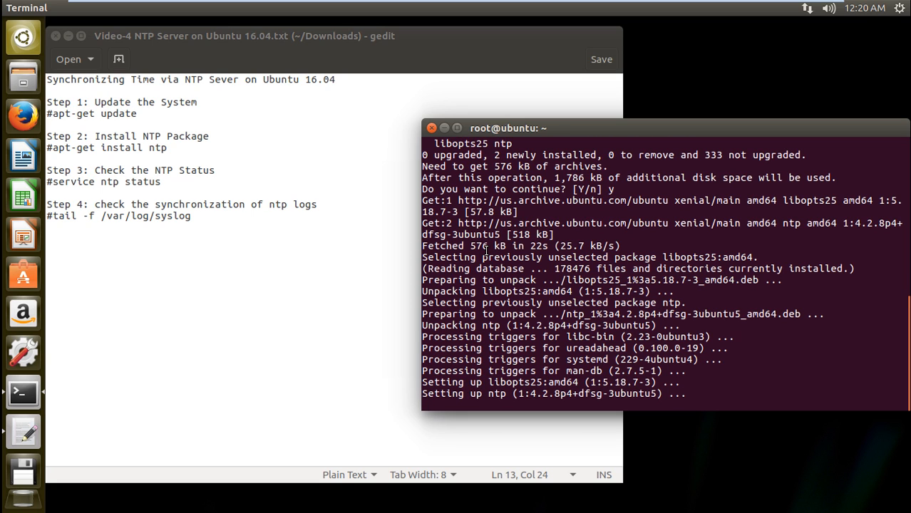
scroll(down, 3)
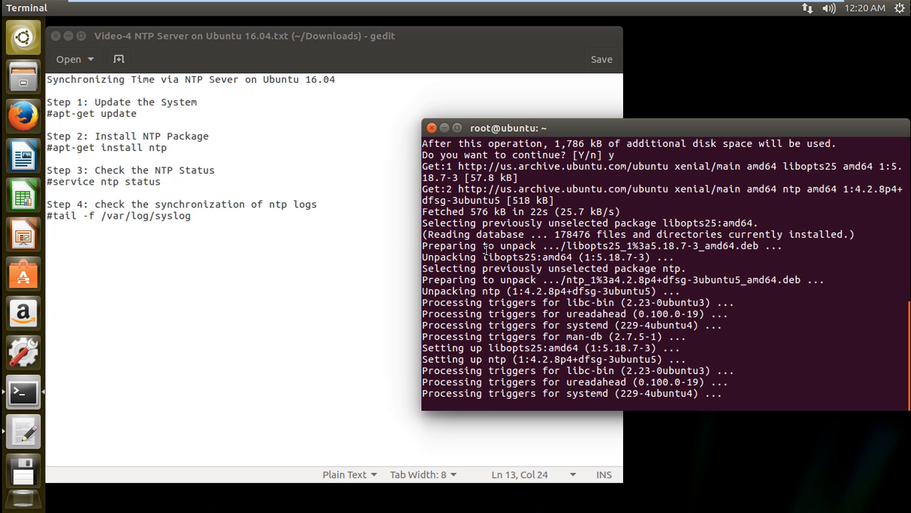
Clear the terminal and run service ntp status to confirm ntp is running.
text(cl)
text(serv)
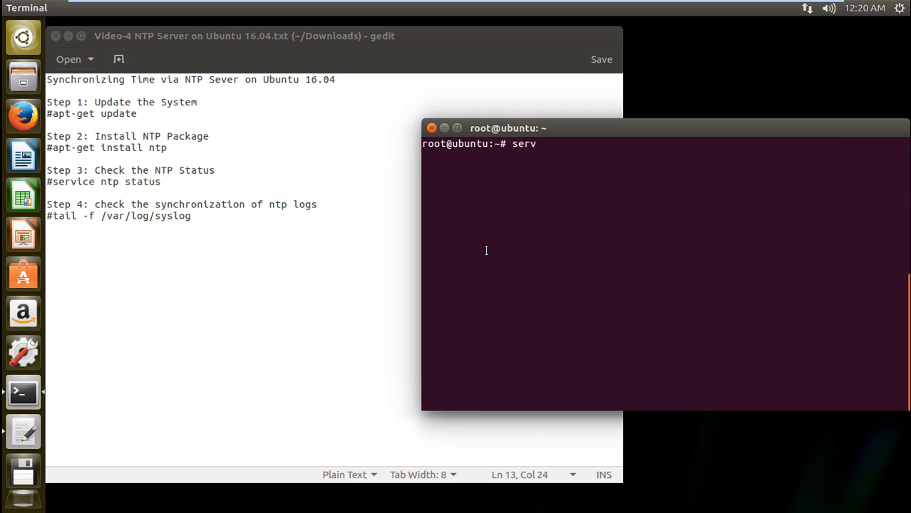
text(ice ntp)
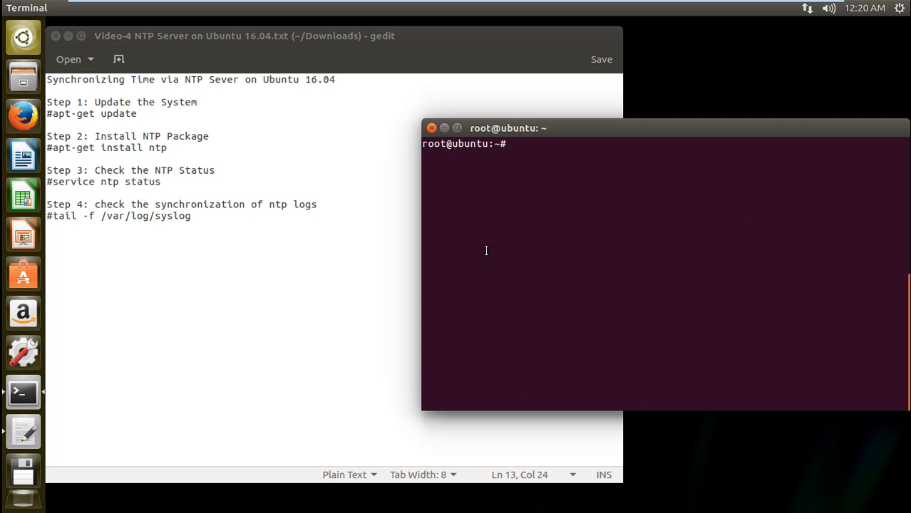
Run tail -f /var/log/syslog to watch ntpd solicit pool servers, then stop with Ctrl+C.
text(t)
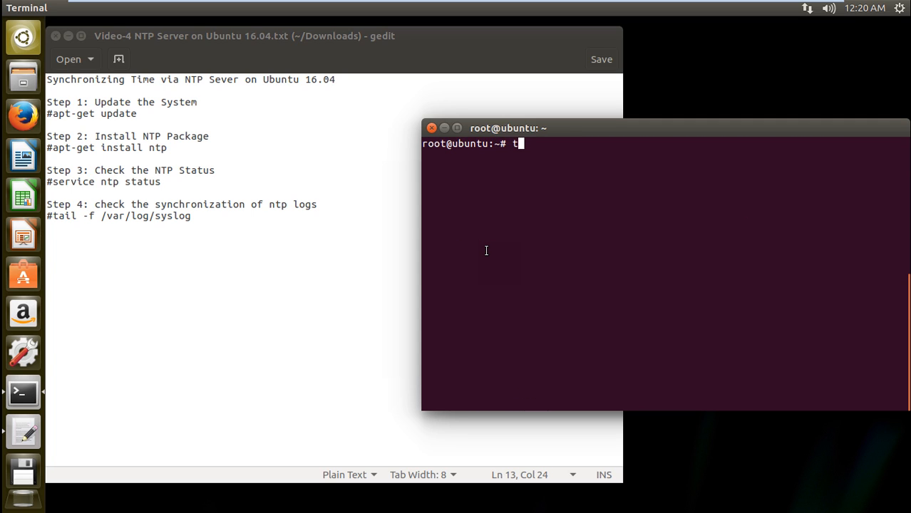
text(ail -)
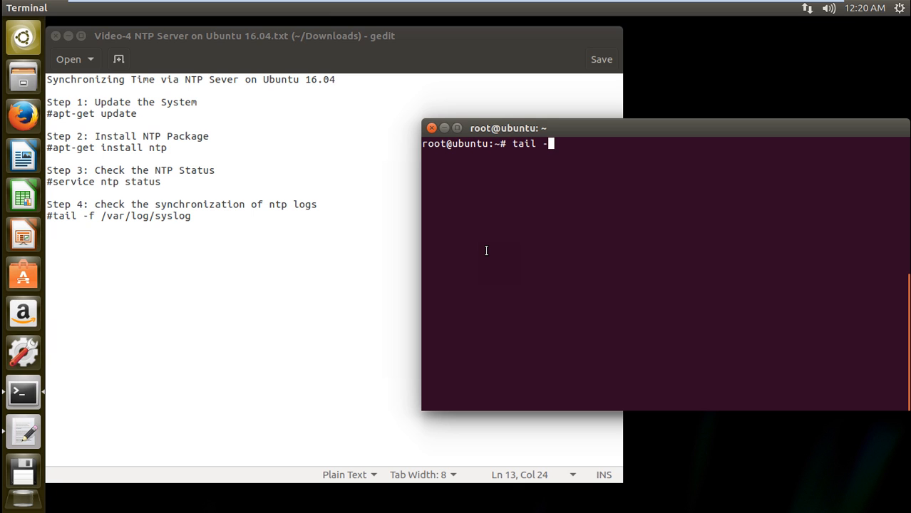
text(f /var)
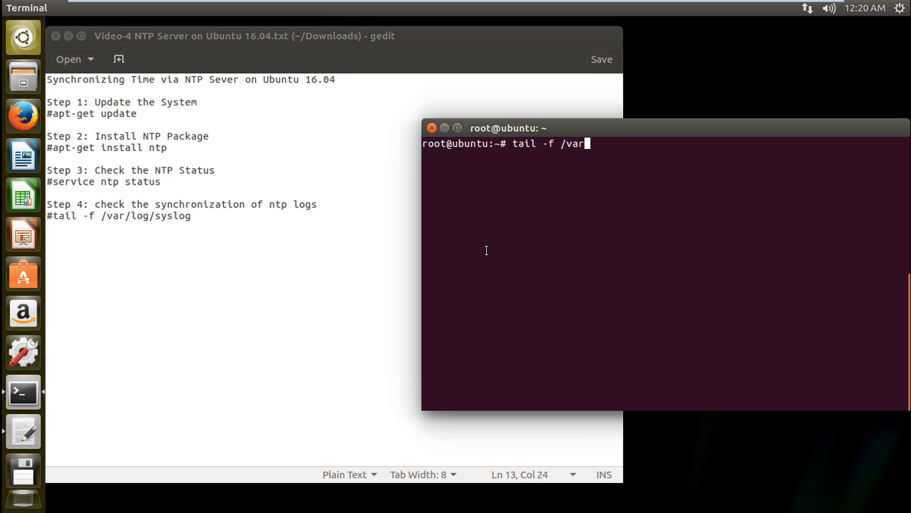
text(/log)
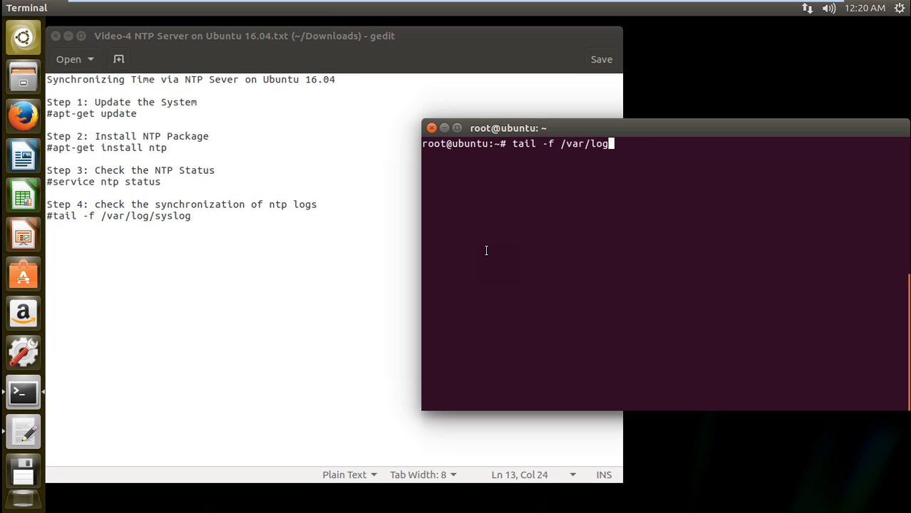
key(Return)
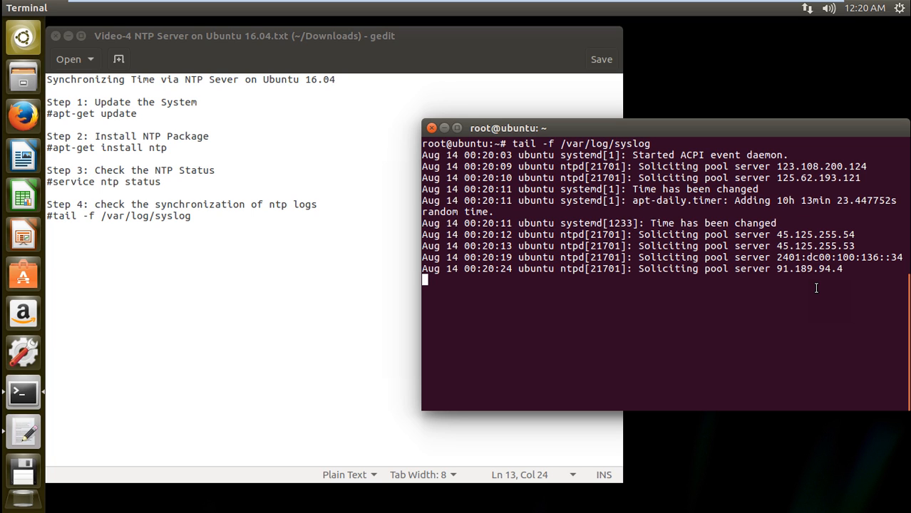
key(ctrl+c)
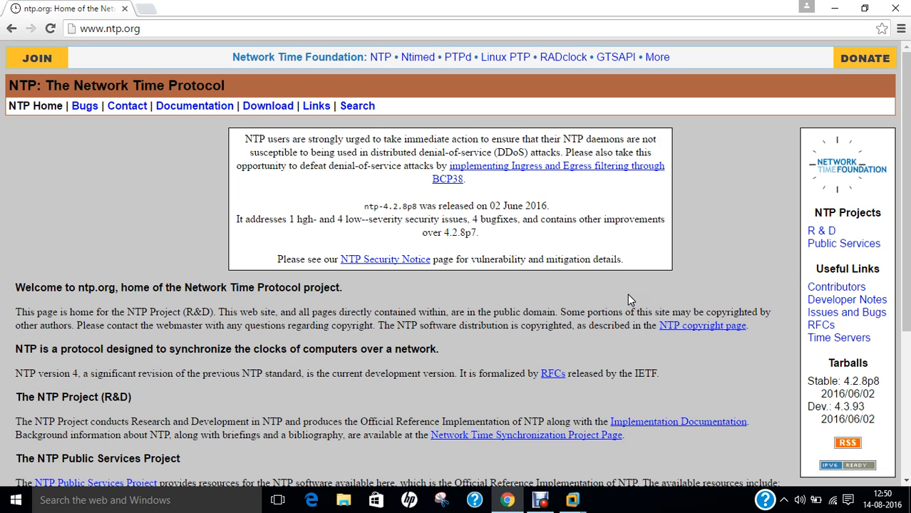
mouse_move(625, 507)
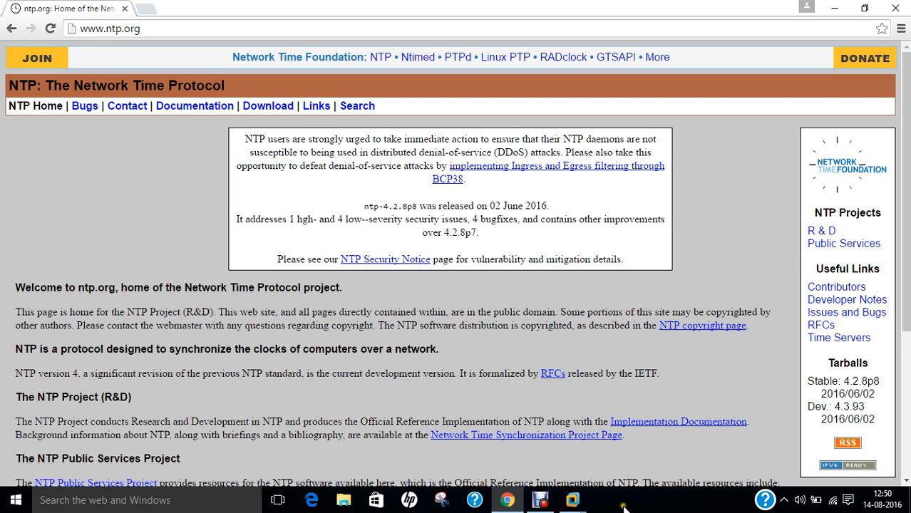